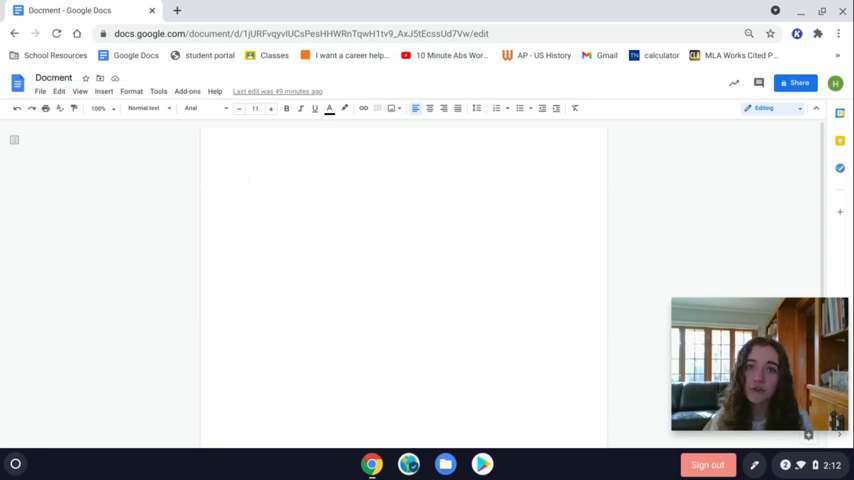
# Click in the document area and run a spelling and grammar check
pyautogui.click(248, 180)
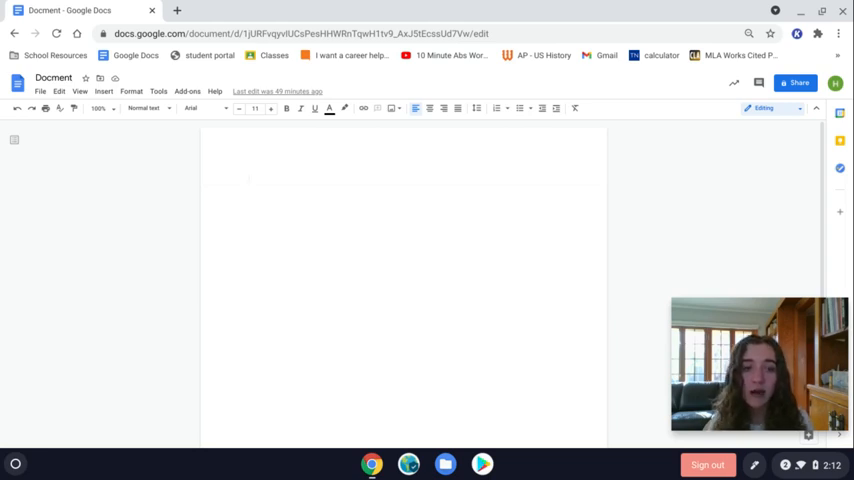
pyautogui.click(248, 180)
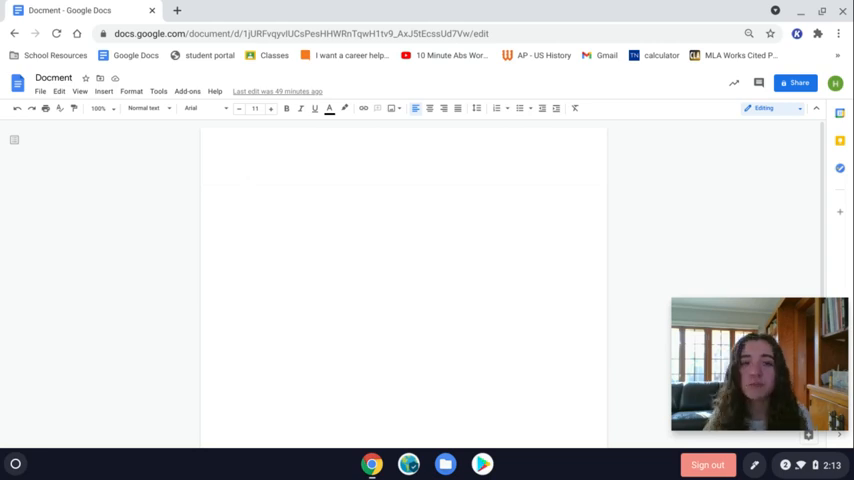
pyautogui.click(248, 180)
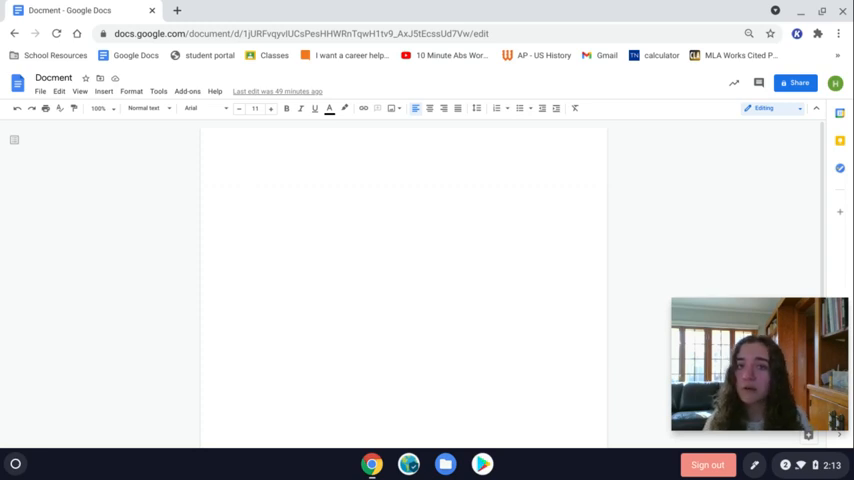
pyautogui.moveTo(198, 123)
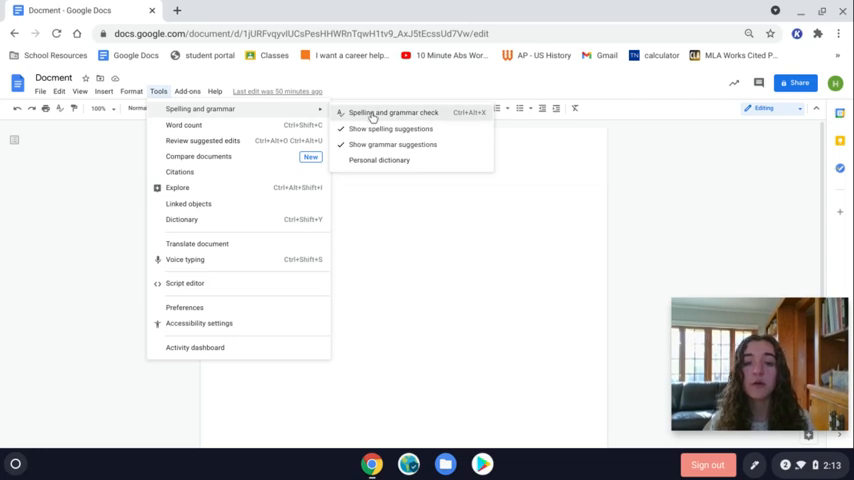
pyautogui.click(392, 112)
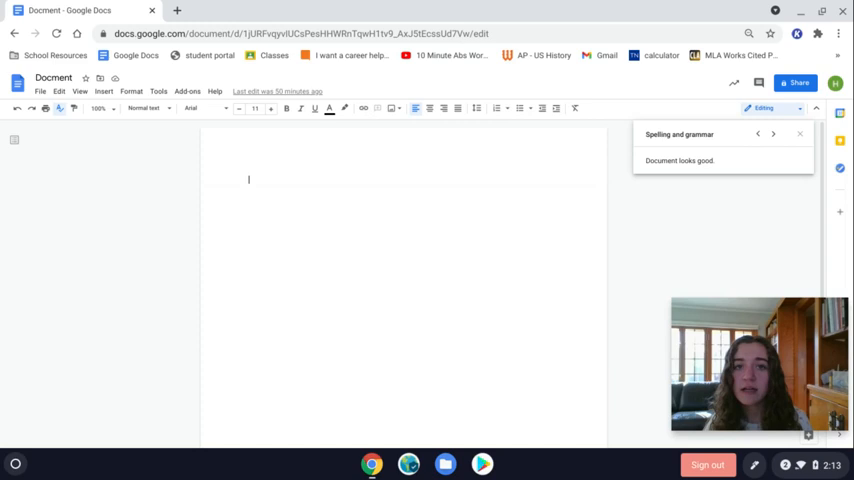
# Dismiss the spelling check results and enable Voice typing from the Tools menu
pyautogui.click(799, 133)
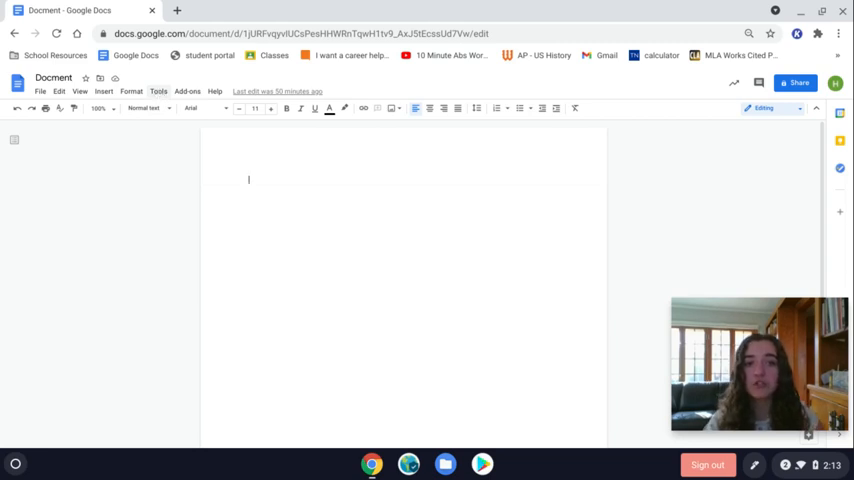
pyautogui.click(158, 91)
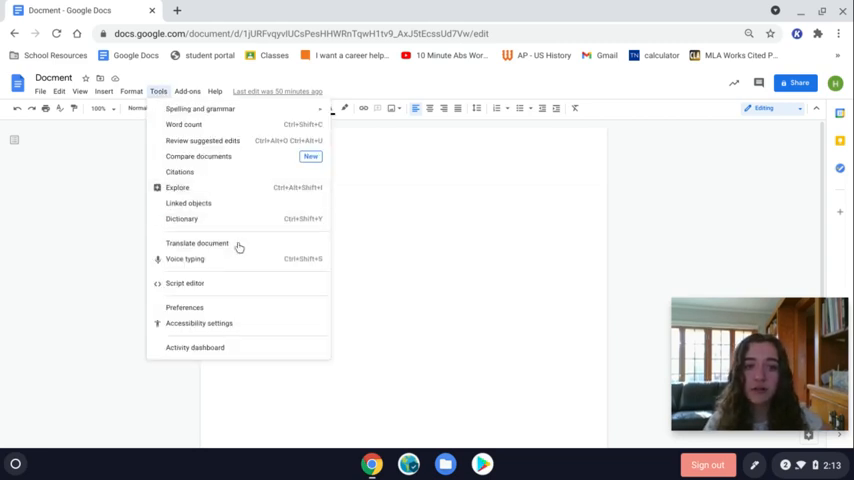
pyautogui.moveTo(240, 259)
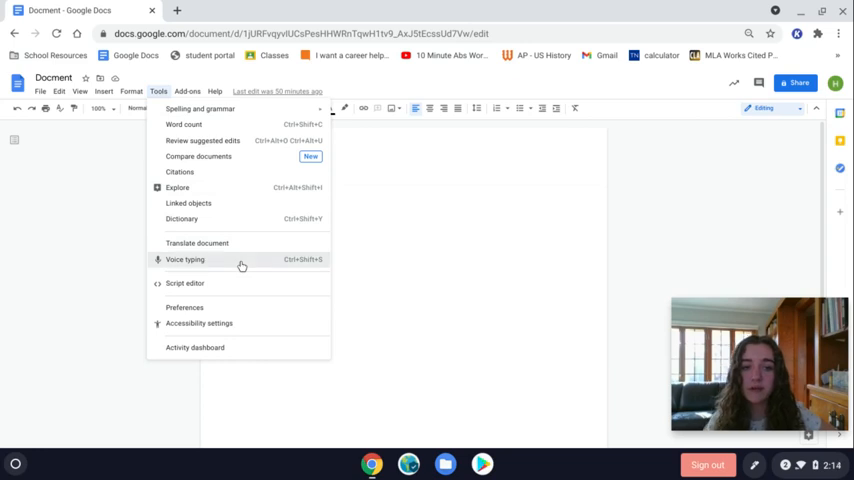
pyautogui.click(185, 259)
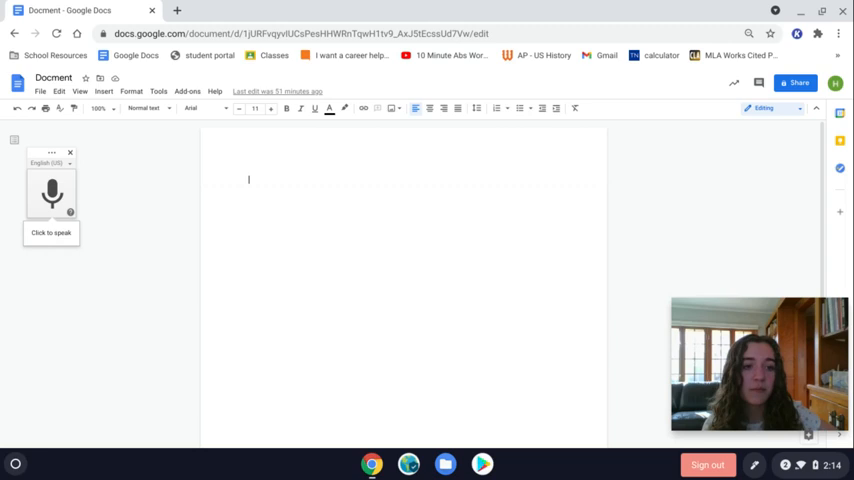
# Dictate 'Hello my name is Hattie.' with the microphone, then stop listening
pyautogui.click(52, 194)
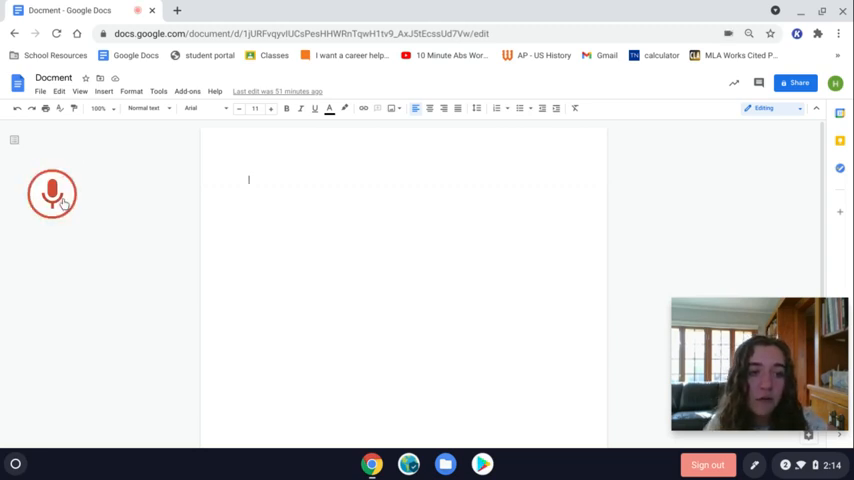
pyautogui.click(52, 193)
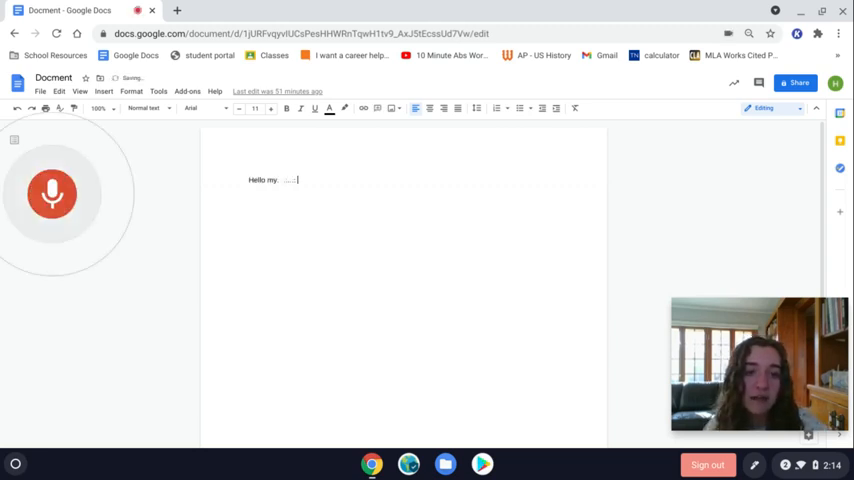
pyautogui.write('name is Hattie')
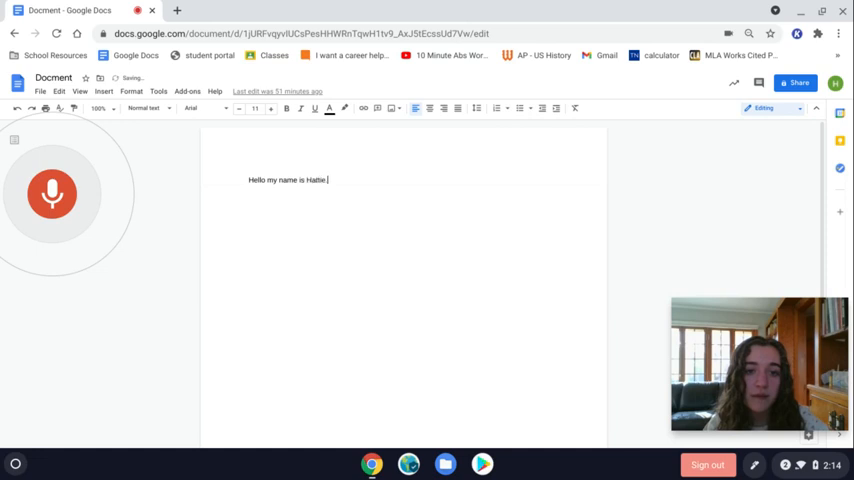
pyautogui.click(52, 193)
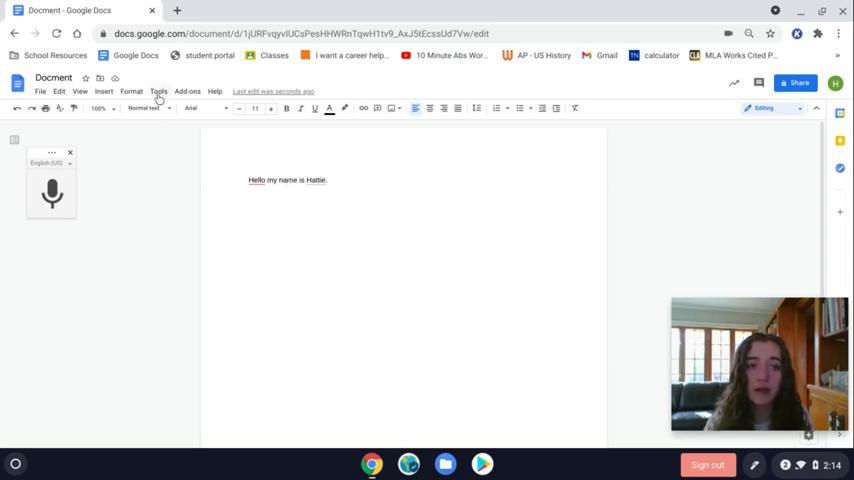
pyautogui.click(158, 91)
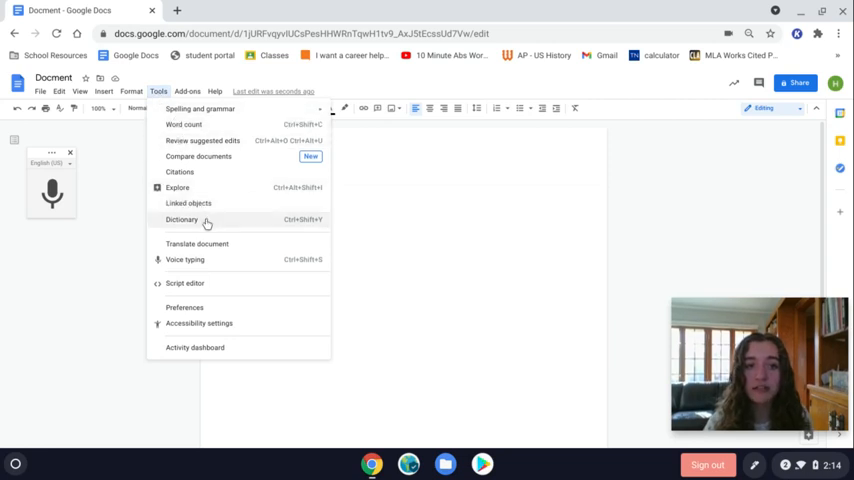
pyautogui.click(181, 219)
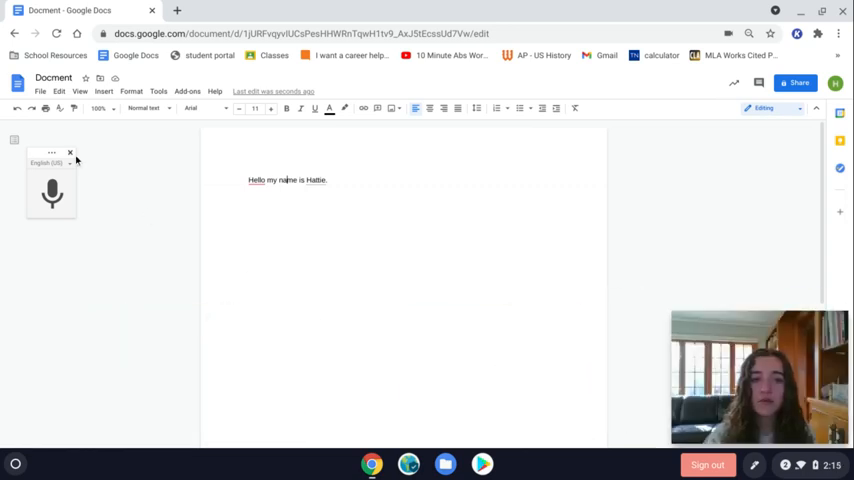
# Close the voice typing widget and retype the sentence 'Hello my name is Hattie.'
pyautogui.click(70, 152)
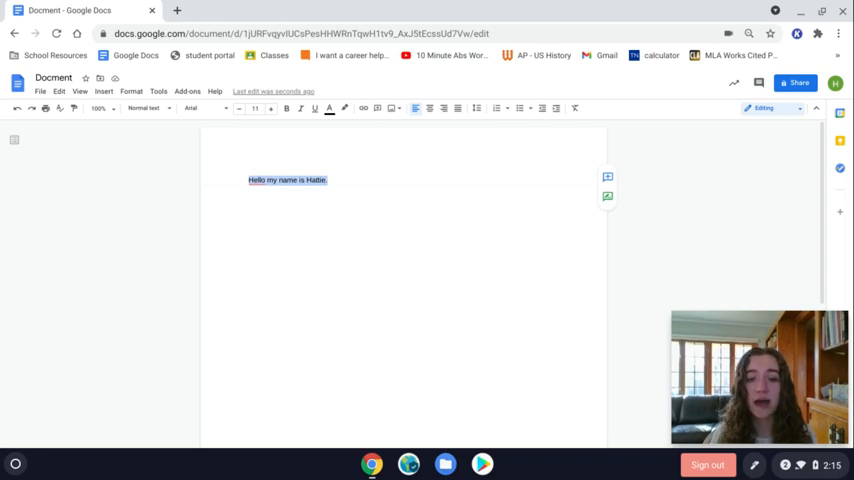
pyautogui.moveTo(335, 200)
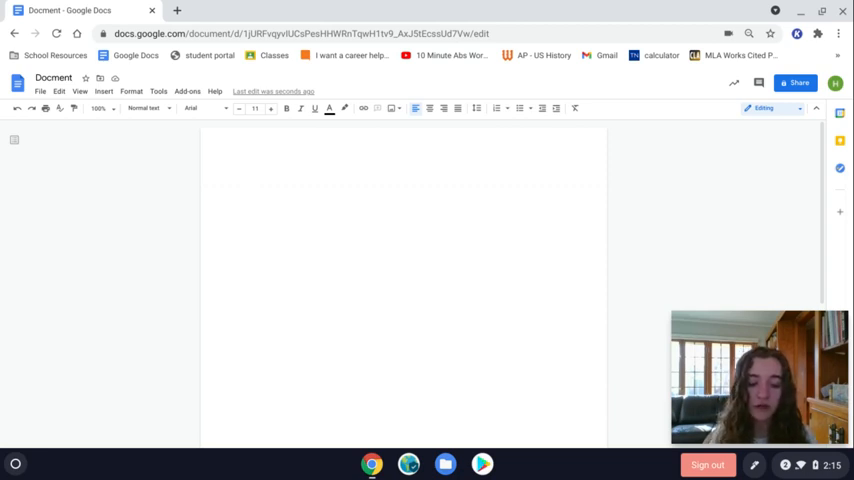
pyautogui.write('Hello my name is Hattie')
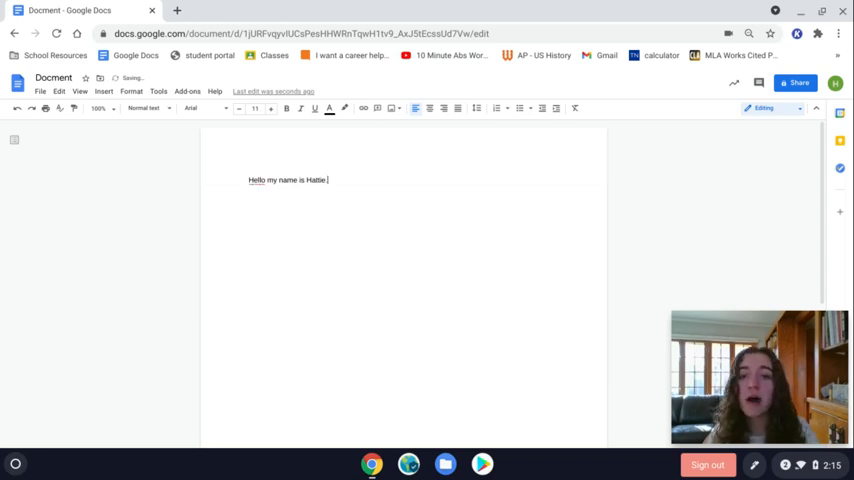
pyautogui.write('.')
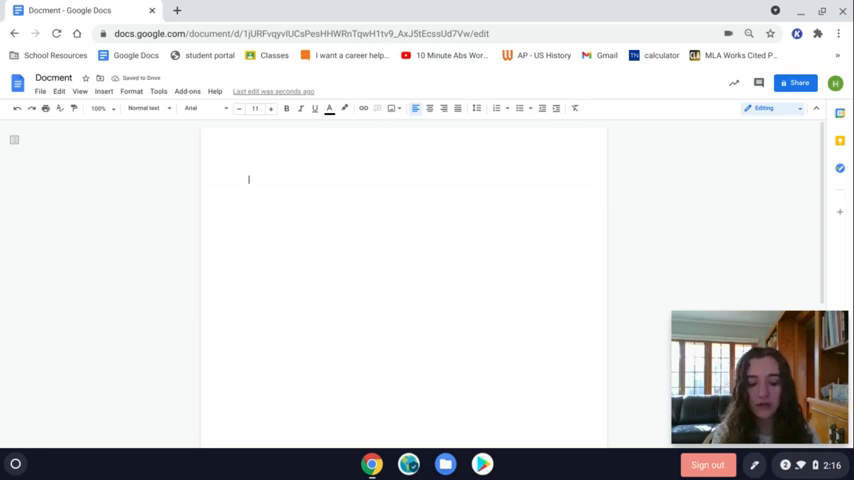
pyautogui.write('Hello my name is Hattie.')
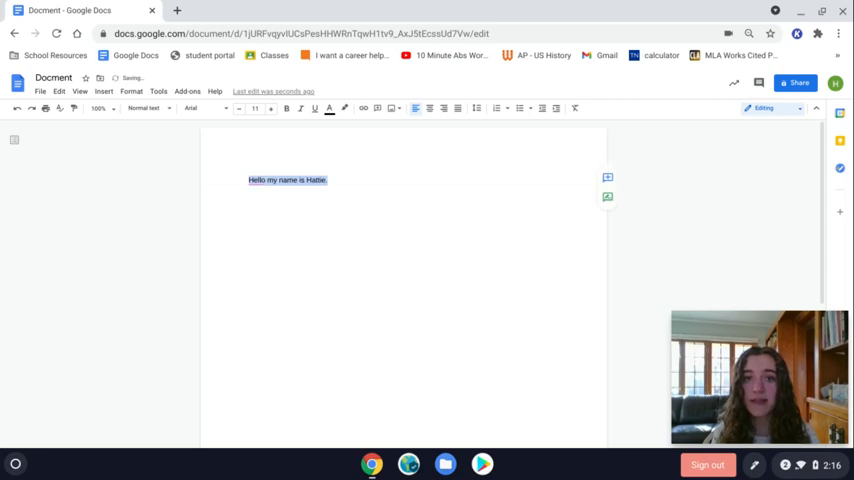